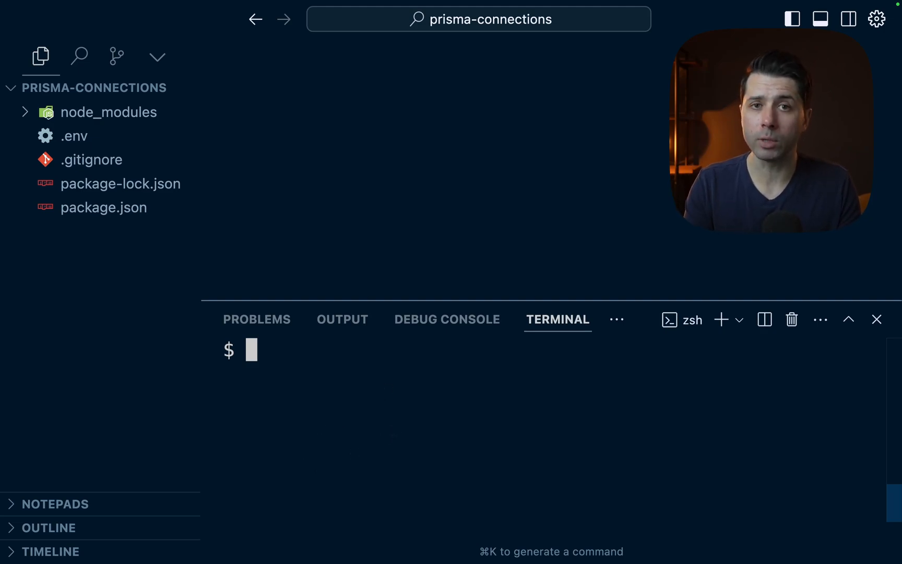
# Step: Run npx prisma init --db, choose us-east-1 and name the project 'prisma'
pyautogui.write('npx prisma init --')
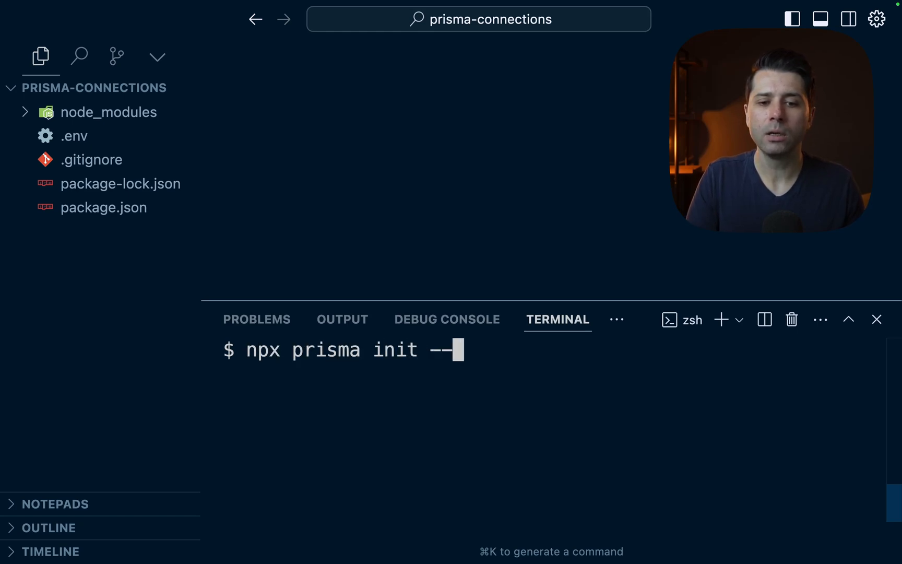
pyautogui.write('db')
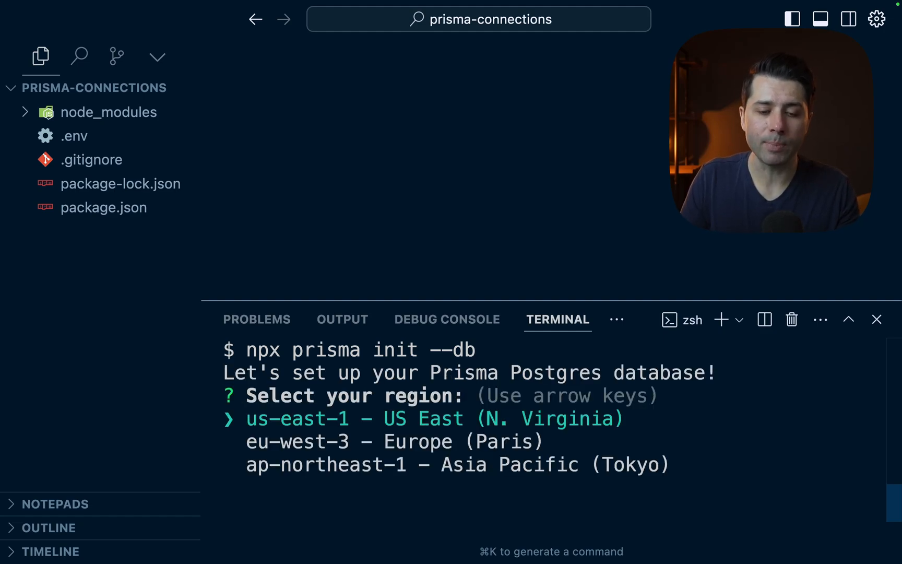
pyautogui.press('enter')
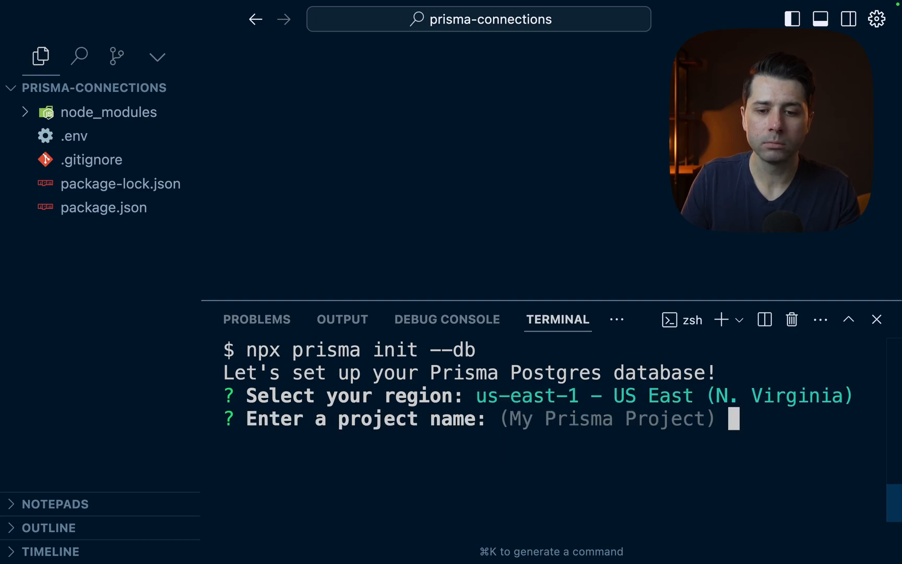
pyautogui.write('prisma')
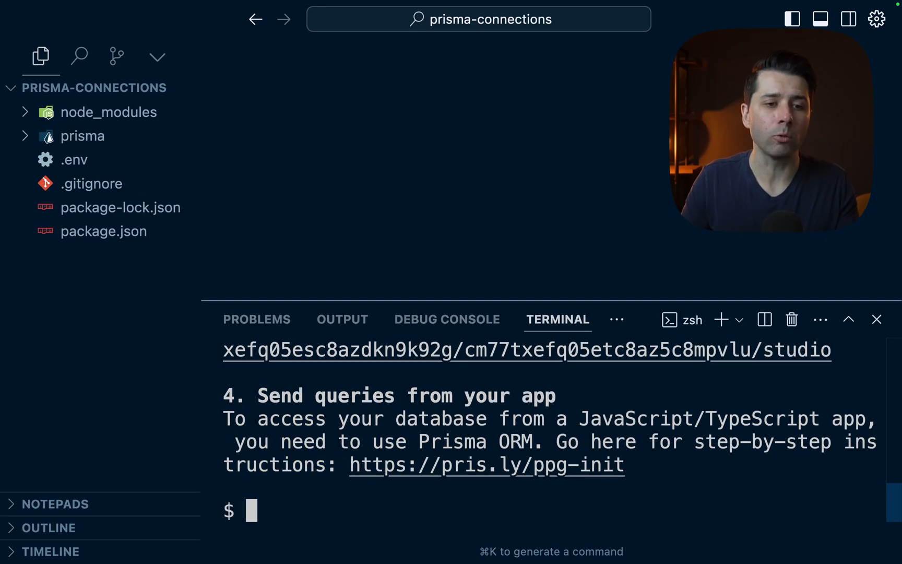
# Step: Check the empty Prisma console project list, then bring up the project's .env file
pyautogui.click(74, 159)
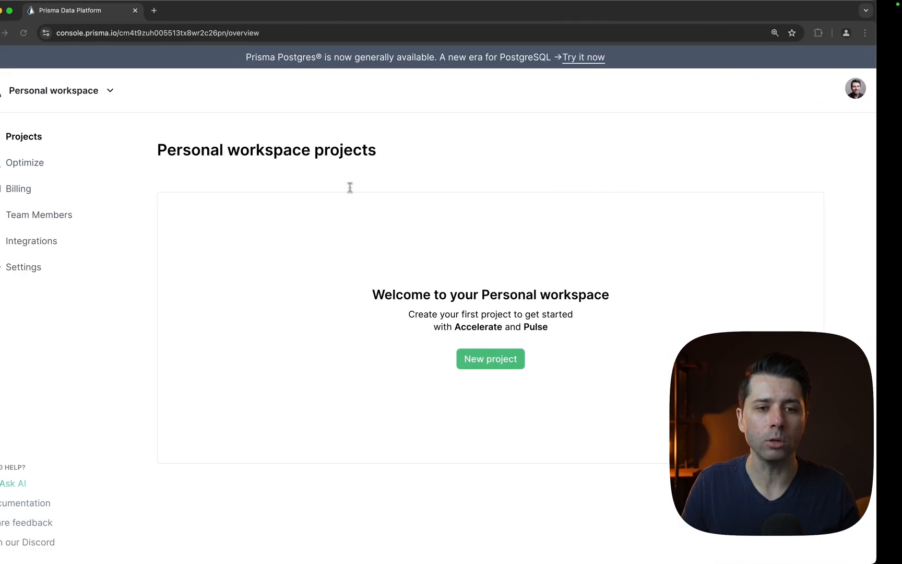
pyautogui.click(490, 358)
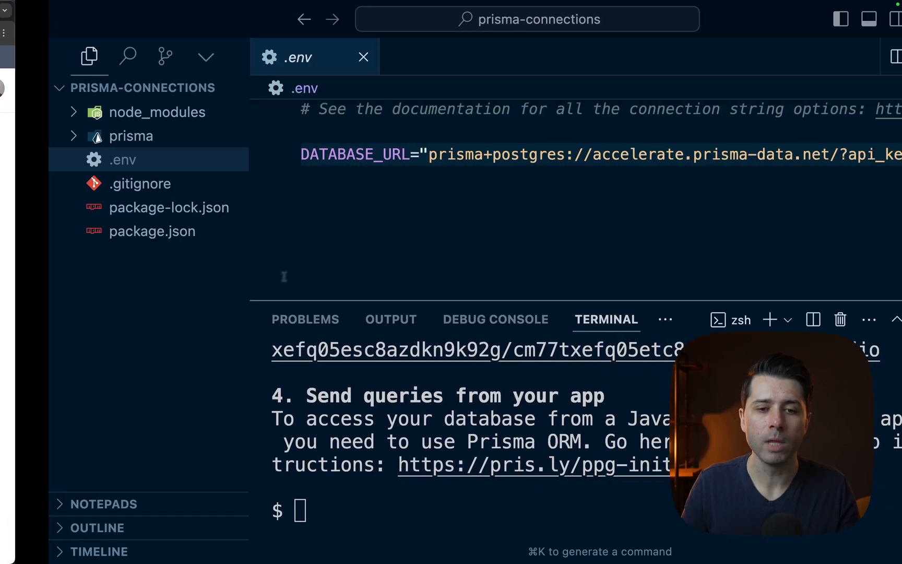
# Step: Highlight the DATABASE_URL name, accelerate and prisma host parts, and api_key parameter
pyautogui.doubleClick(306, 154)
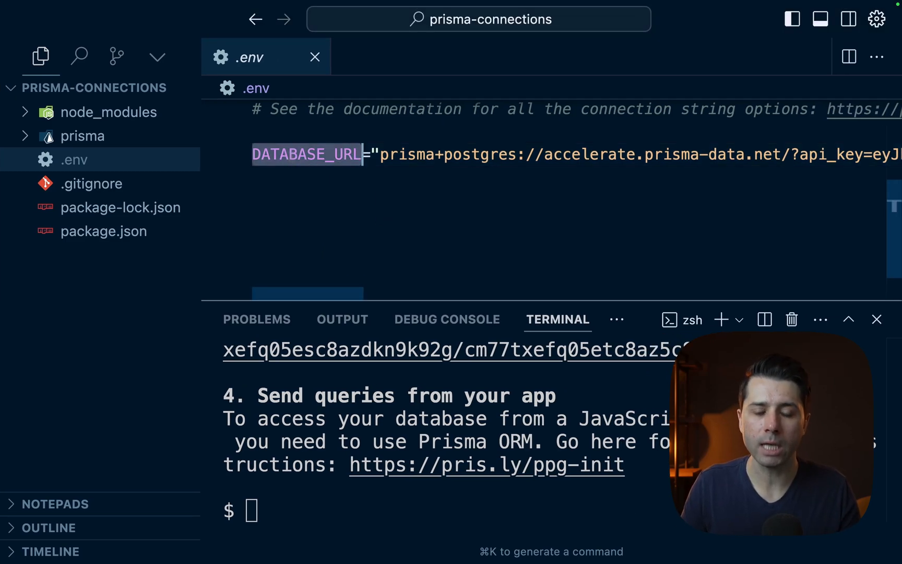
pyautogui.moveTo(309, 194)
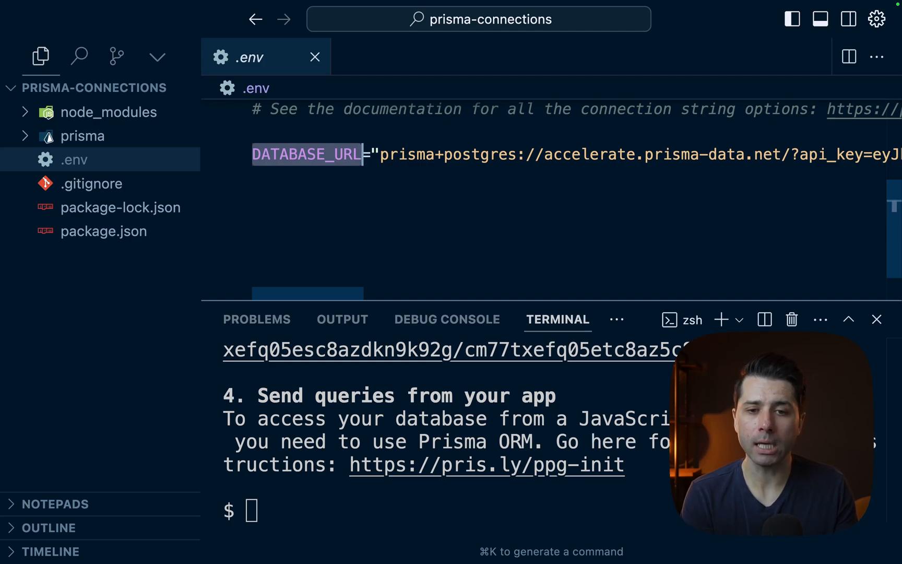
pyautogui.moveTo(420, 164)
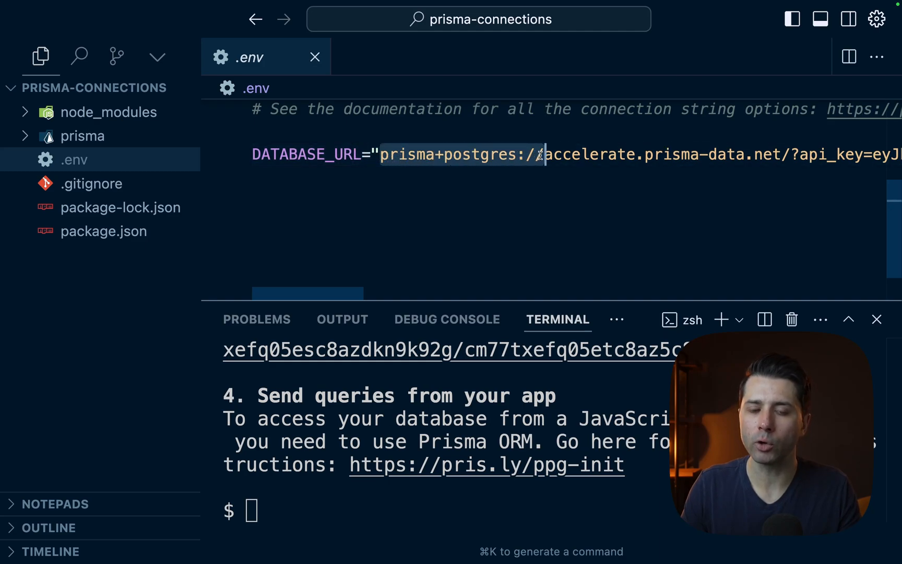
pyautogui.doubleClick(589, 154)
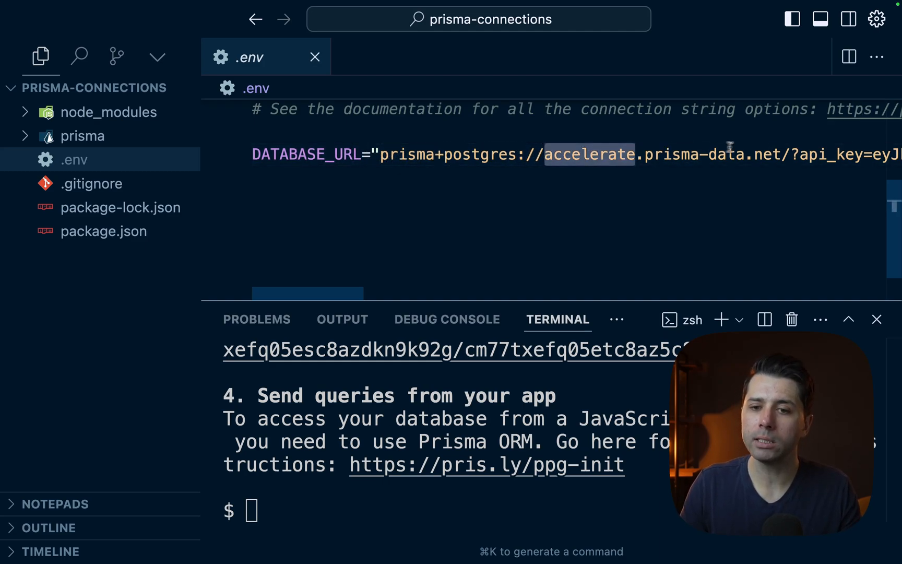
pyautogui.doubleClick(767, 154)
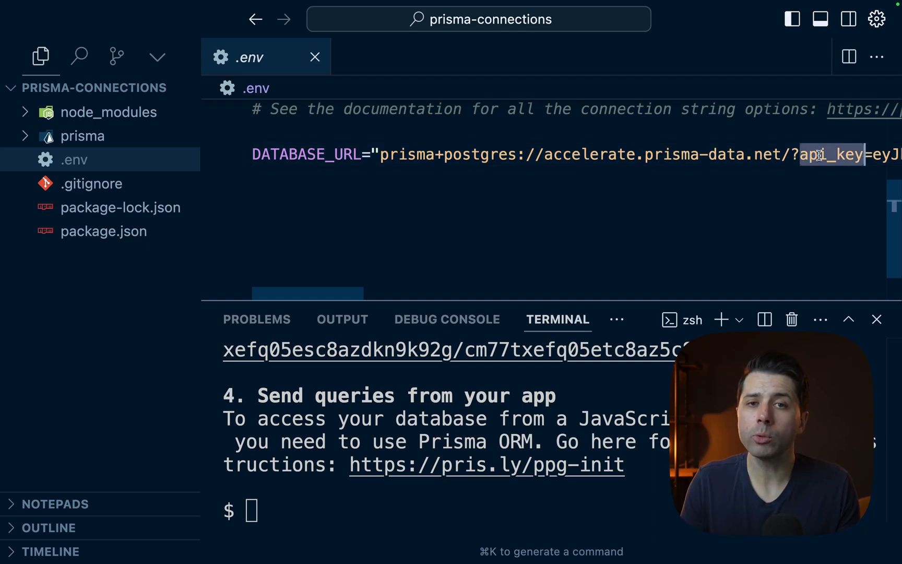
pyautogui.click(644, 154)
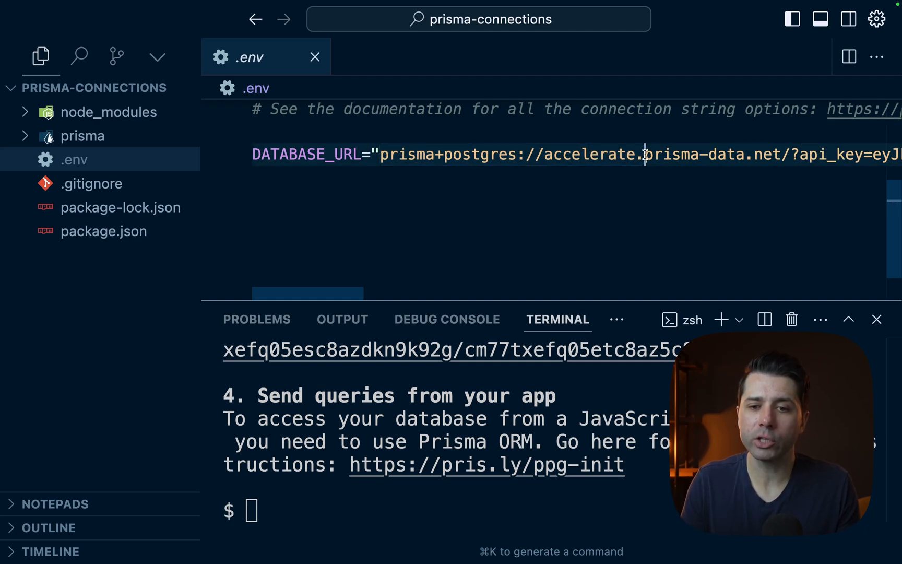
pyautogui.doubleClick(408, 154)
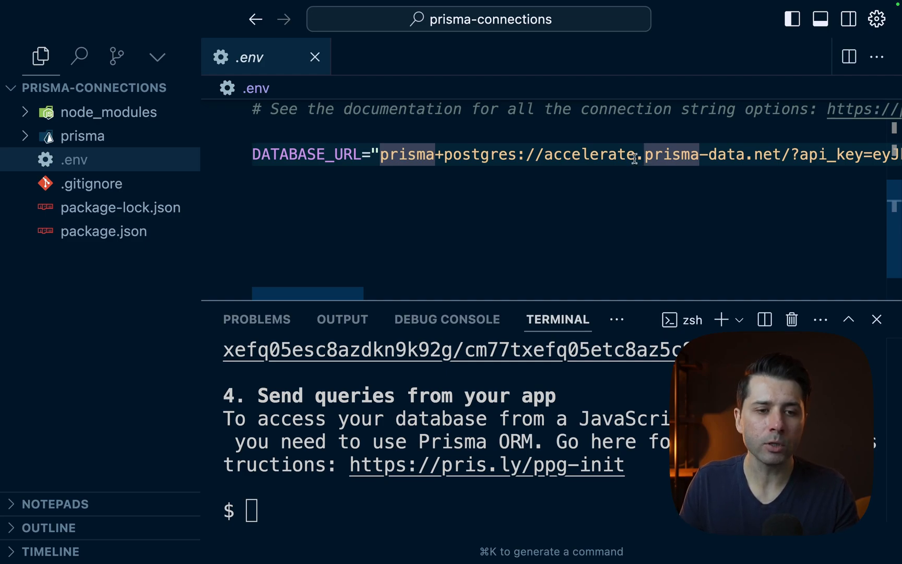
# Step: Open schema.prisma from the prisma folder
pyautogui.click(119, 159)
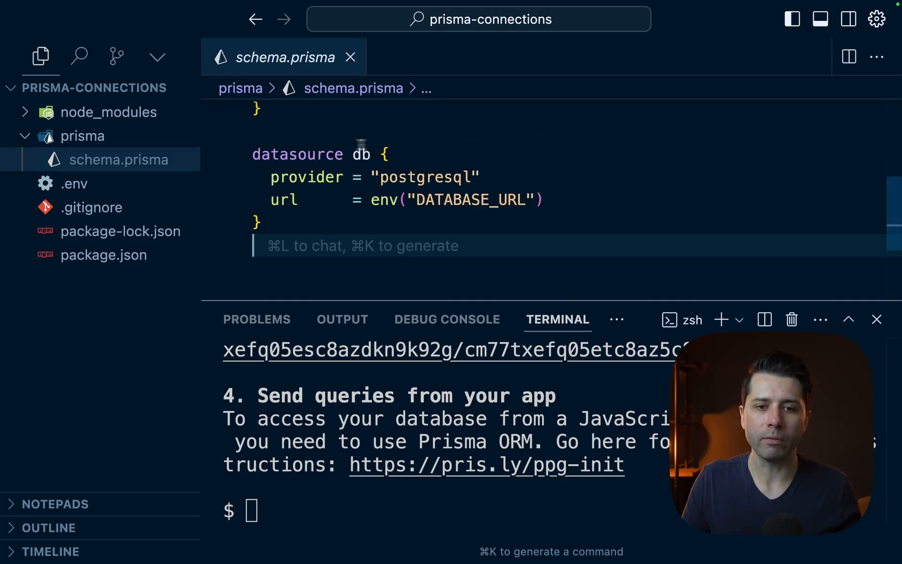
# Step: Add the User model to the schema and run npx prisma migrate dev --name="init"
pyautogui.write('model User {')
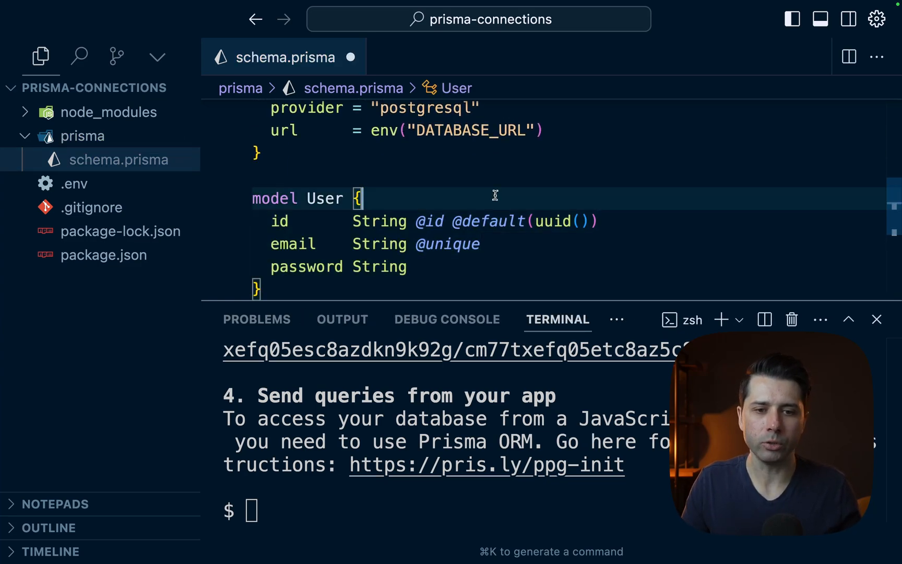
pyautogui.click(325, 511)
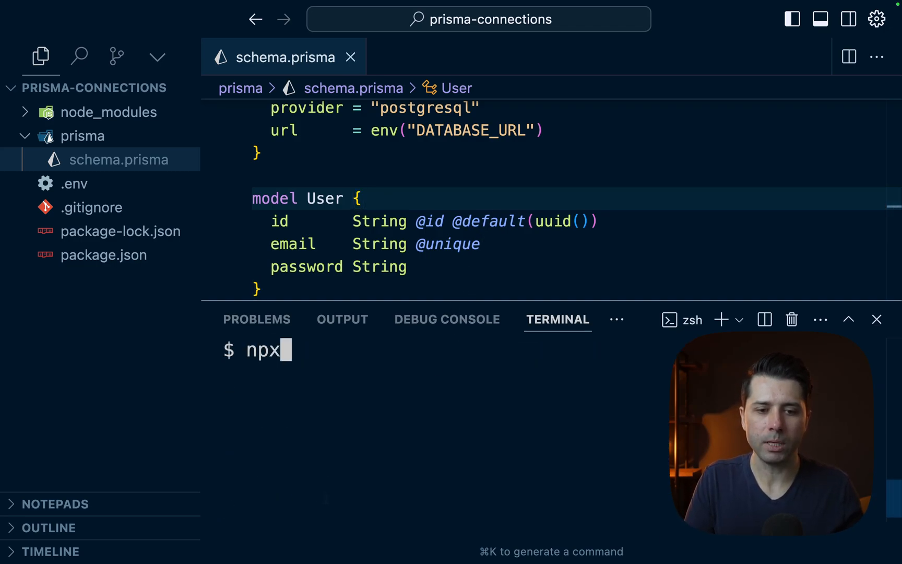
pyautogui.write('prisma migra')
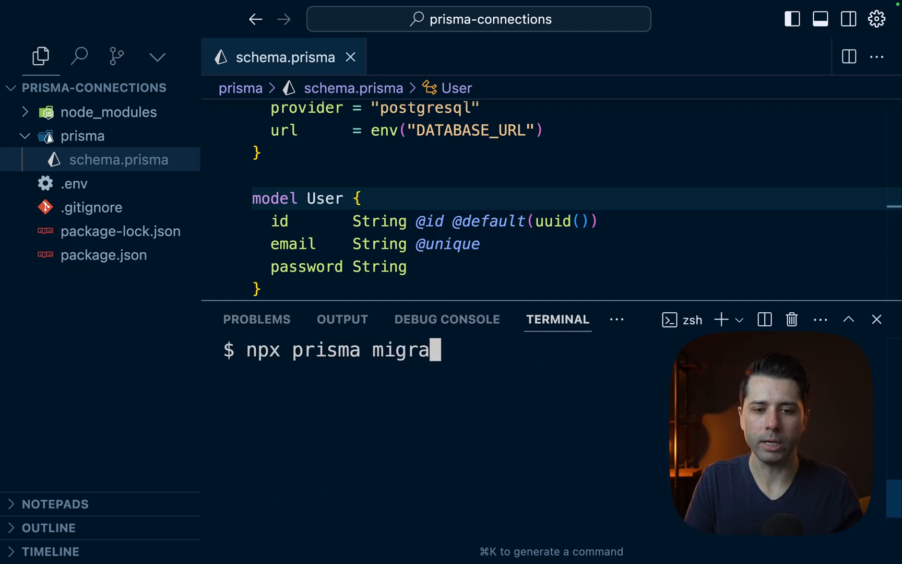
pyautogui.write('te dev --name=')
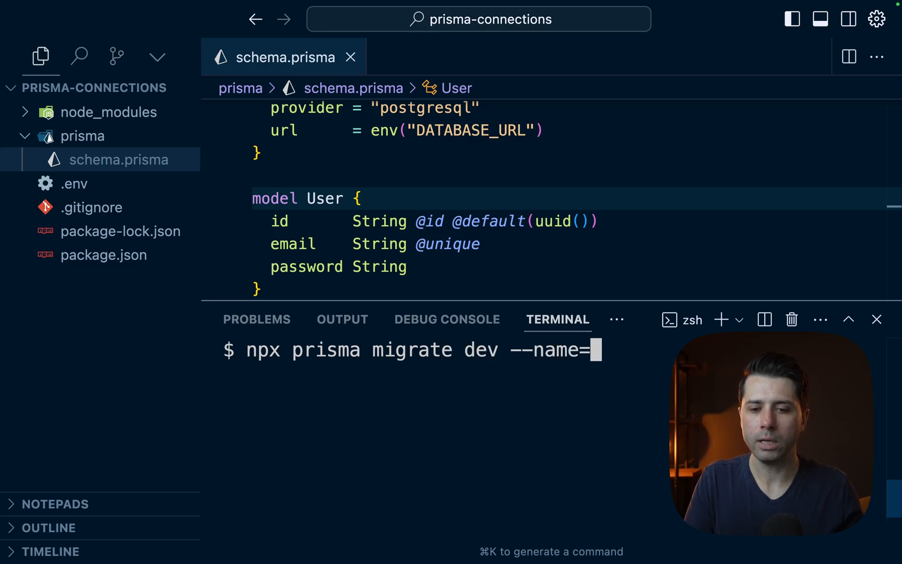
pyautogui.write('"init"')
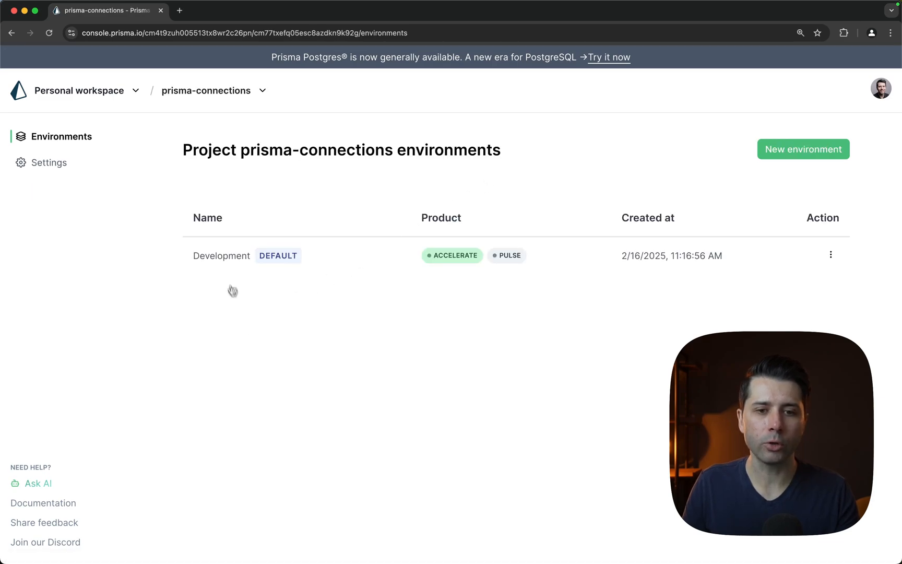
pyautogui.click(221, 255)
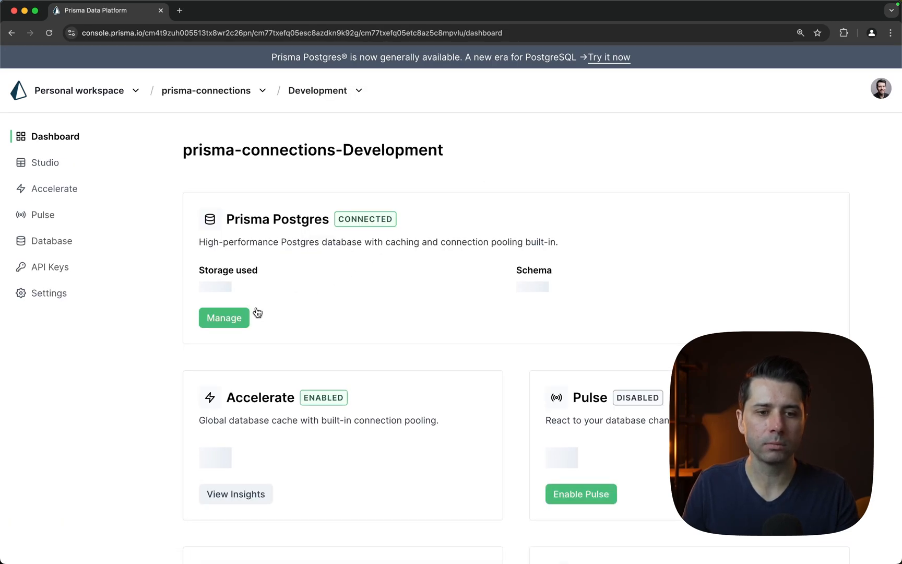
pyautogui.click(44, 162)
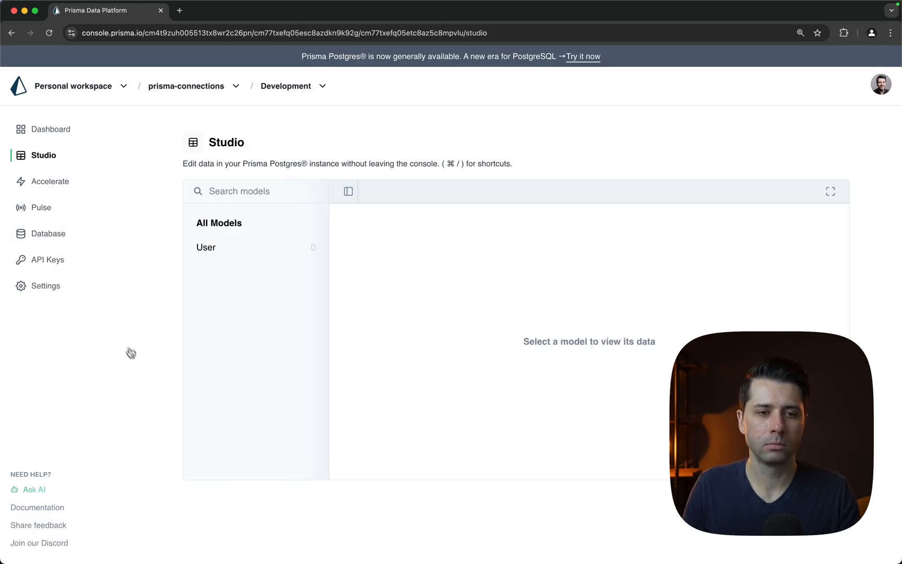
pyautogui.click(205, 248)
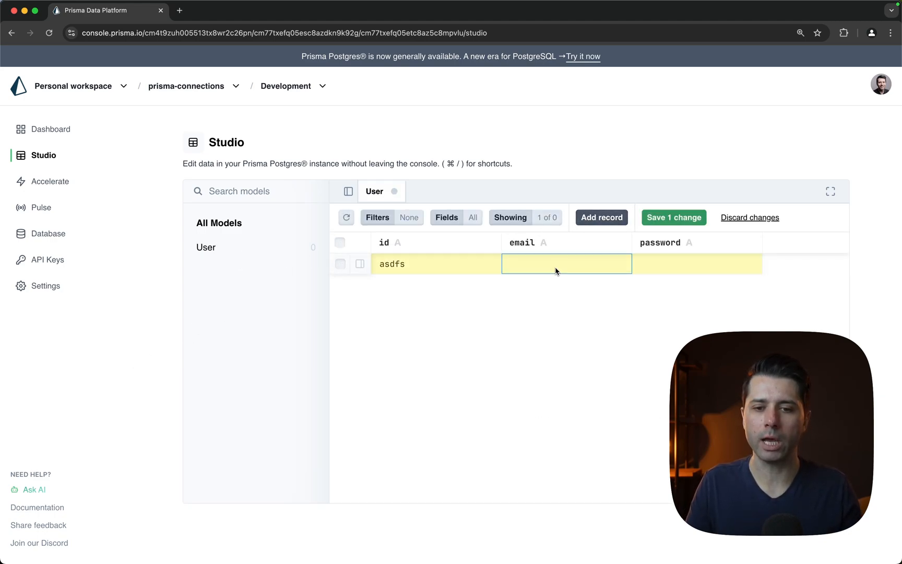
pyautogui.write('john@doe.com')
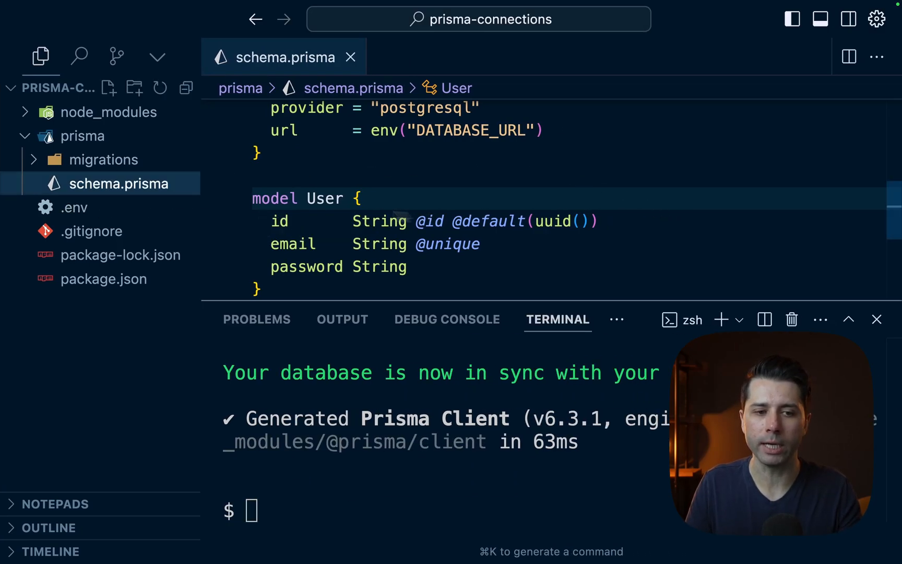
pyautogui.click(75, 207)
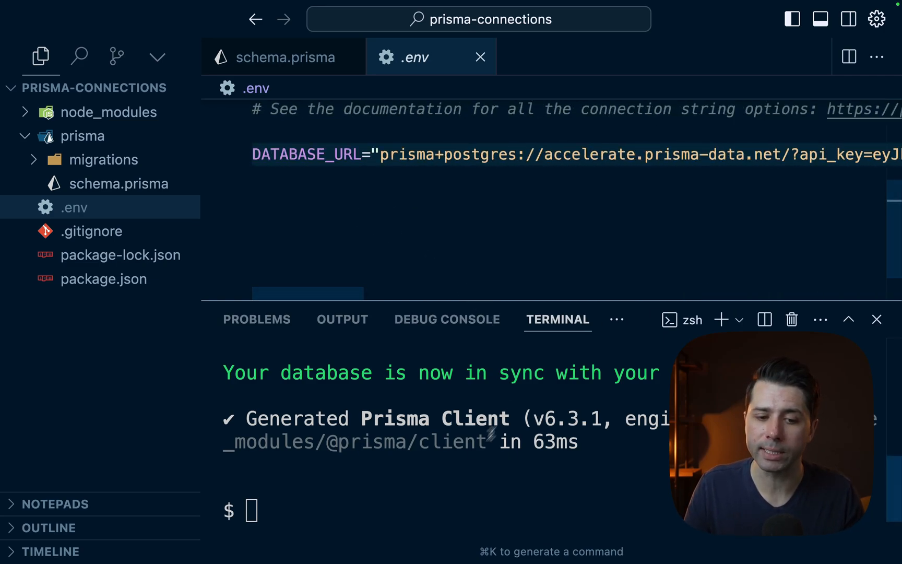
pyautogui.write('n')
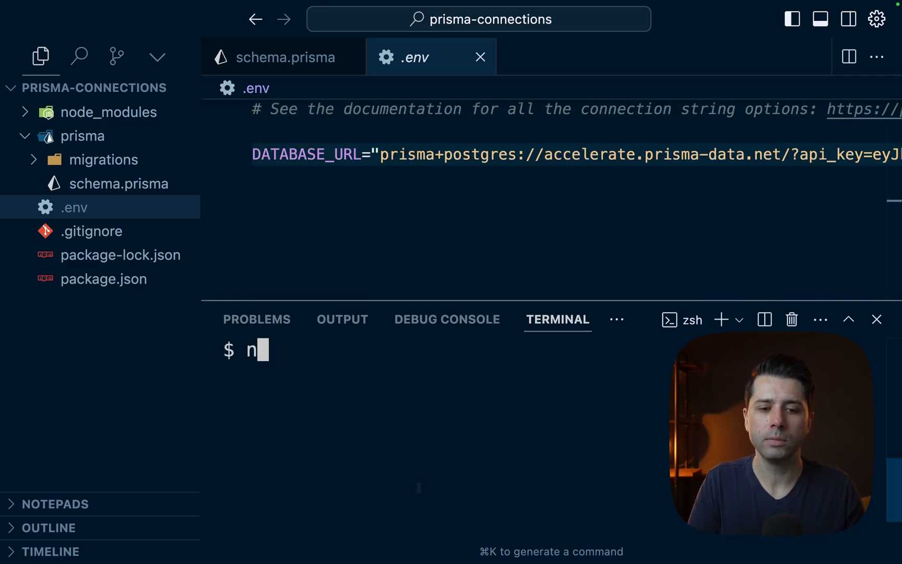
pyautogui.write('px @prisma/pp')
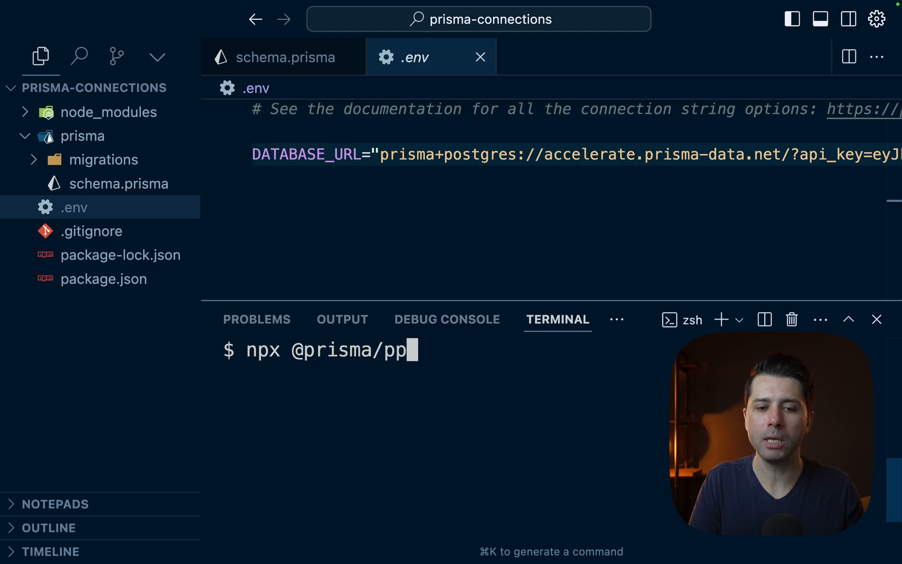
pyautogui.write('g-tunnel')
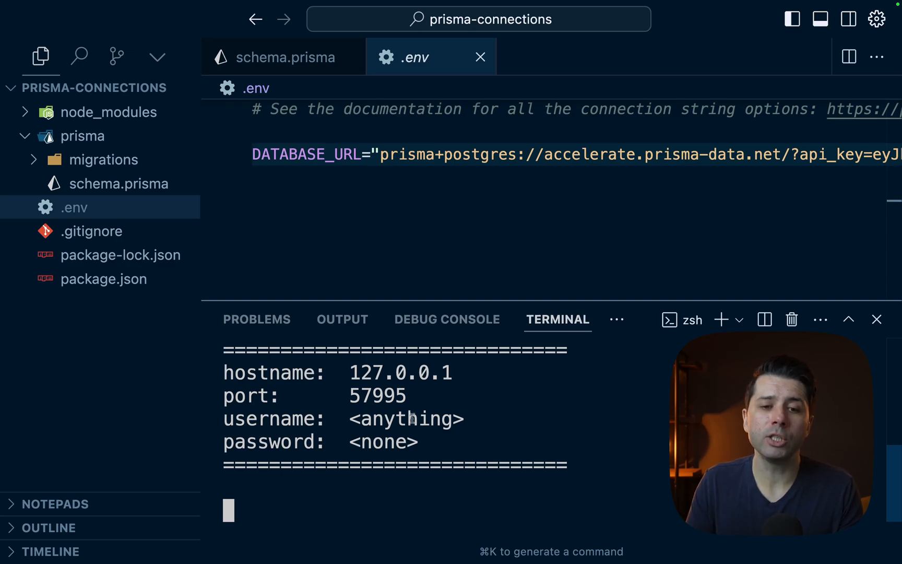
pyautogui.doubleClick(306, 153)
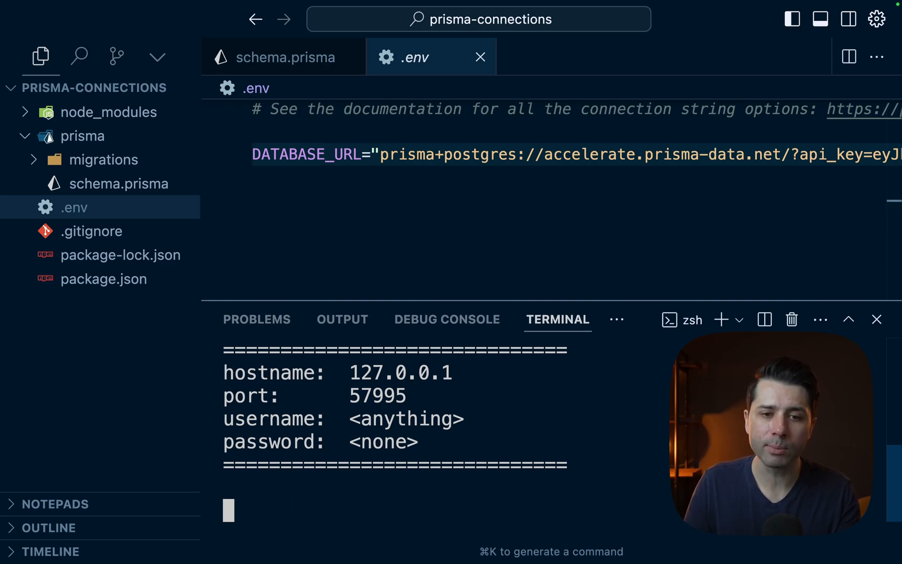
pyautogui.doubleClick(306, 154)
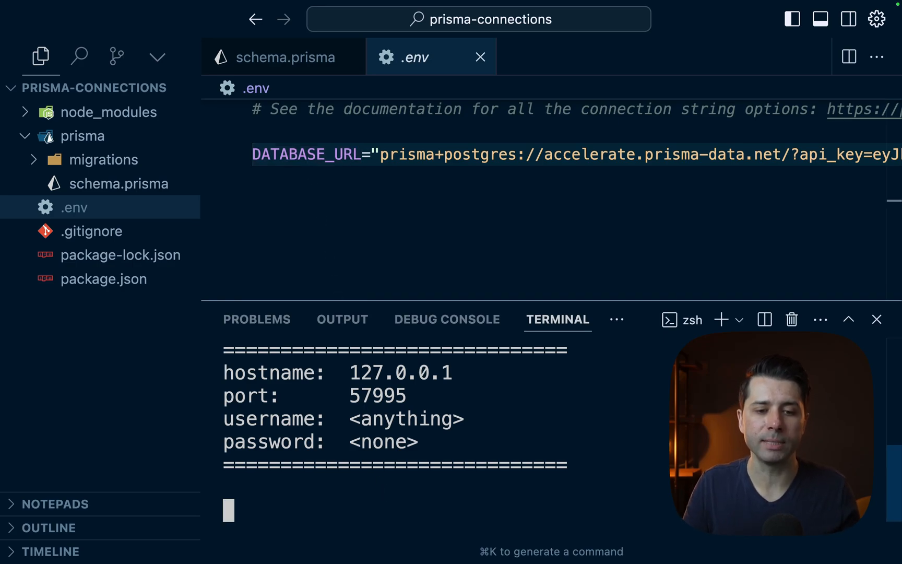
pyautogui.doubleClick(377, 395)
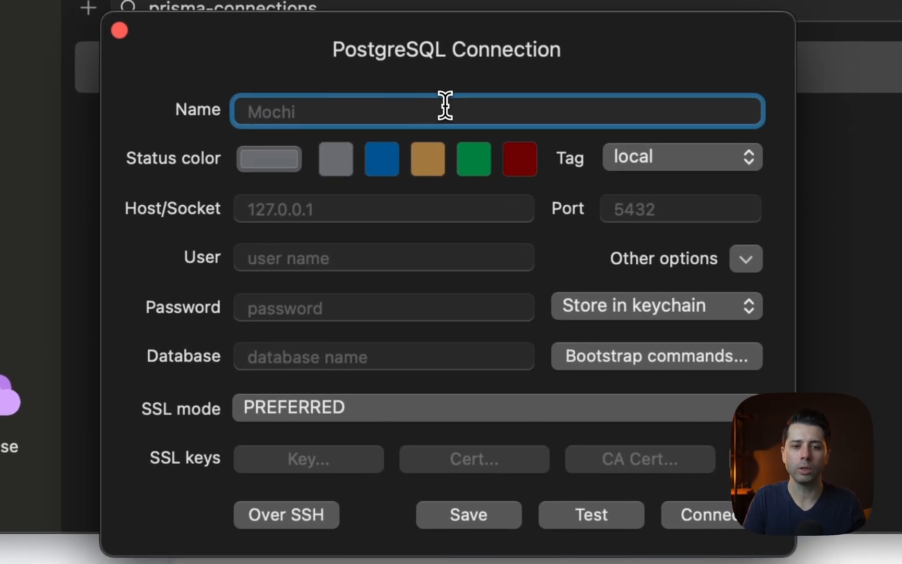
# Step: Enter name prisma_connections, port 57995, database postgres, and set SSL mode to DISABLED
pyautogui.write('prisma_conn')
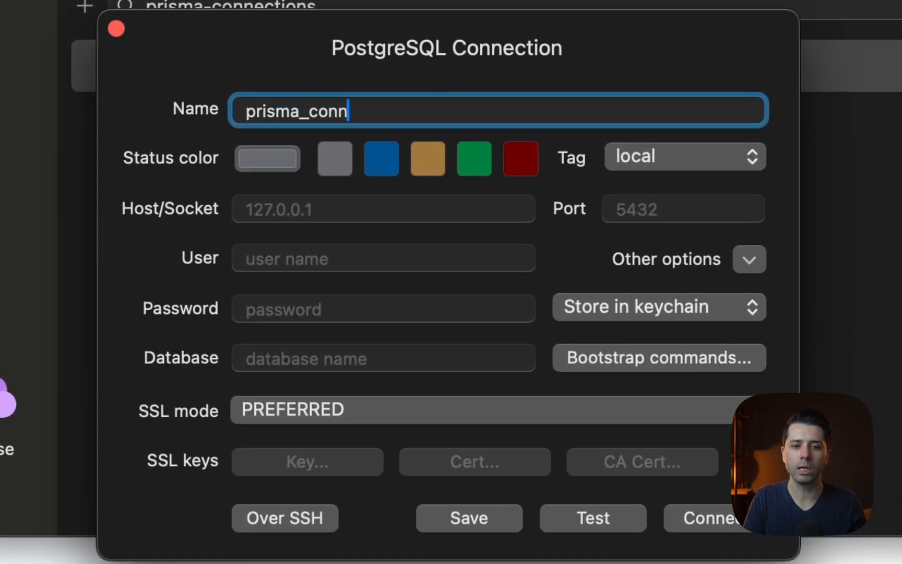
pyautogui.click(382, 209)
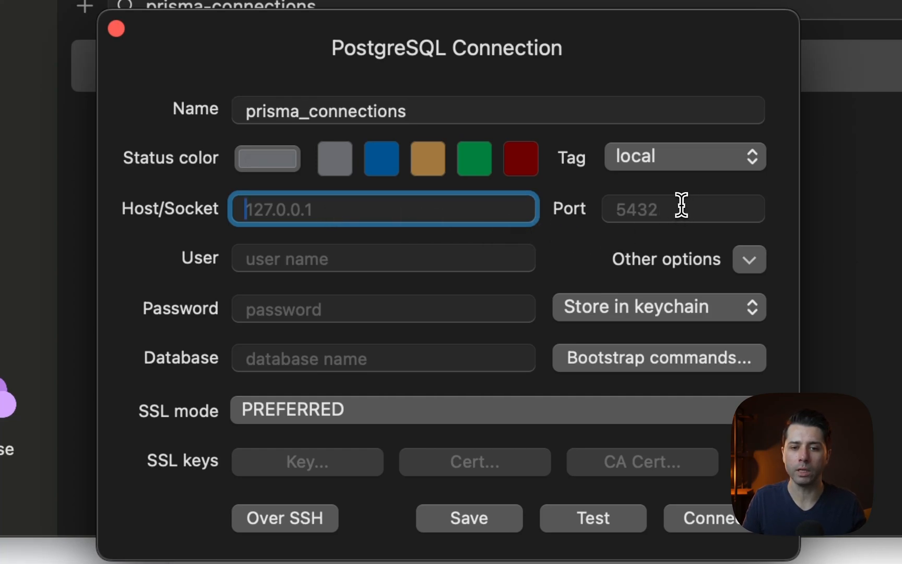
pyautogui.click(382, 258)
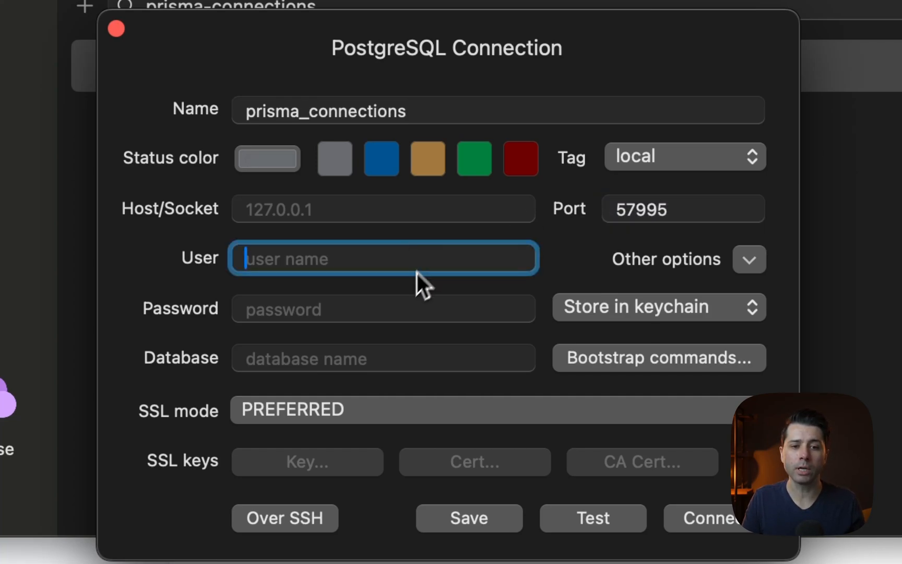
pyautogui.click(383, 309)
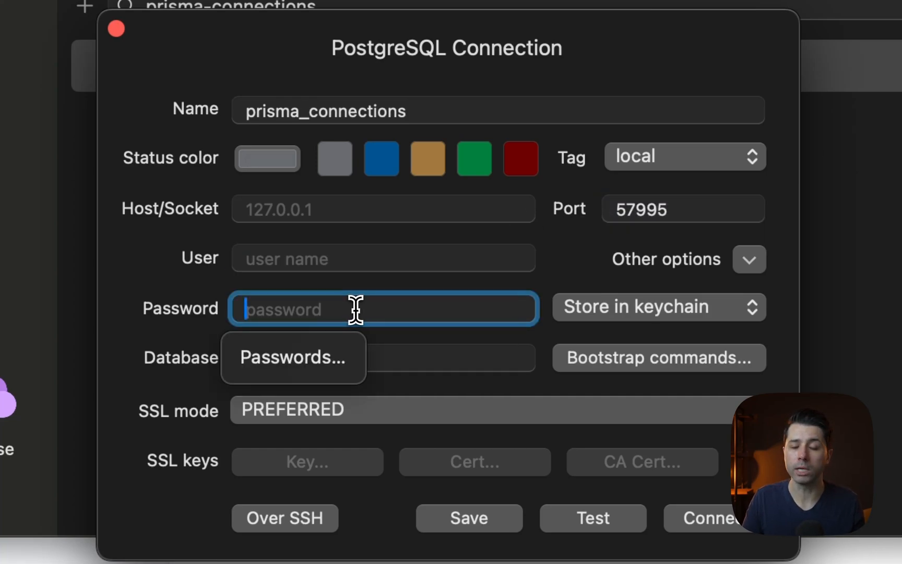
pyautogui.click(383, 357)
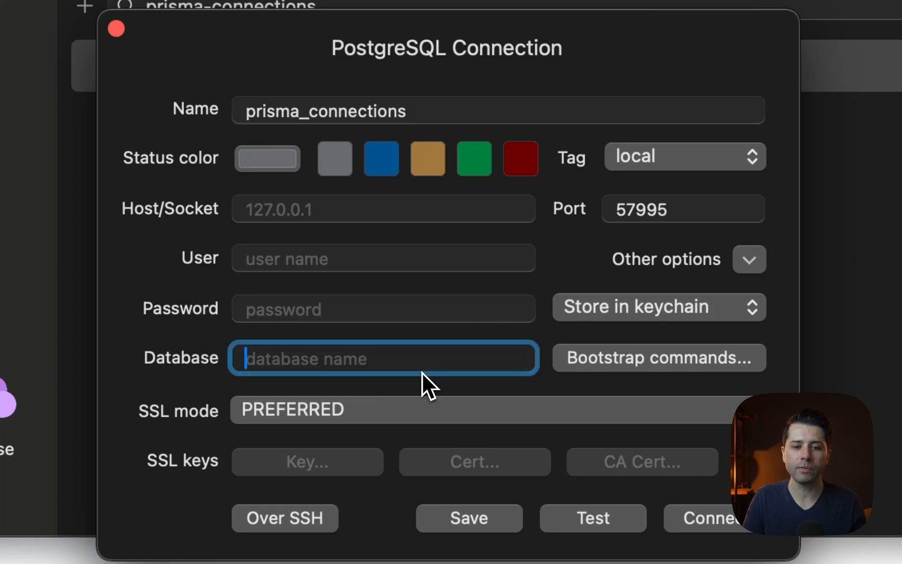
pyautogui.write('postgres')
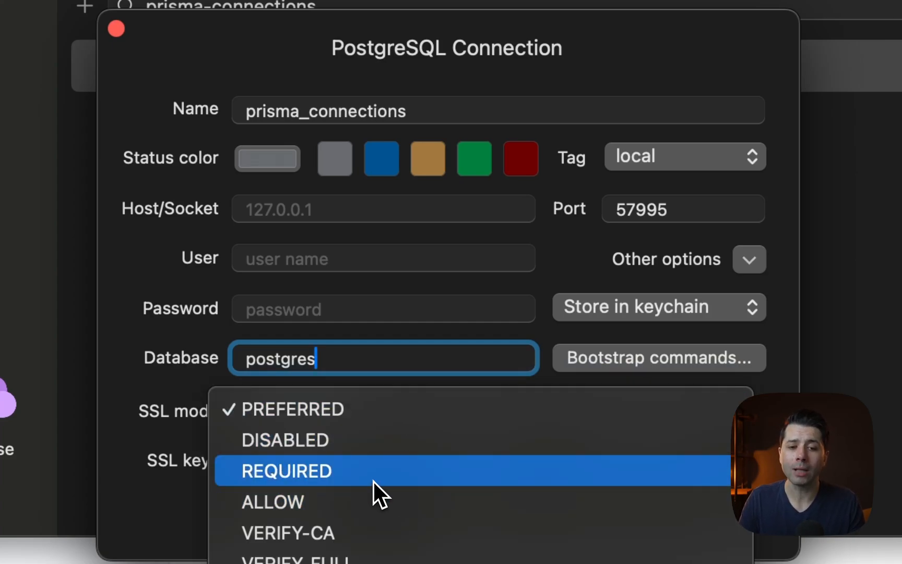
pyautogui.click(284, 440)
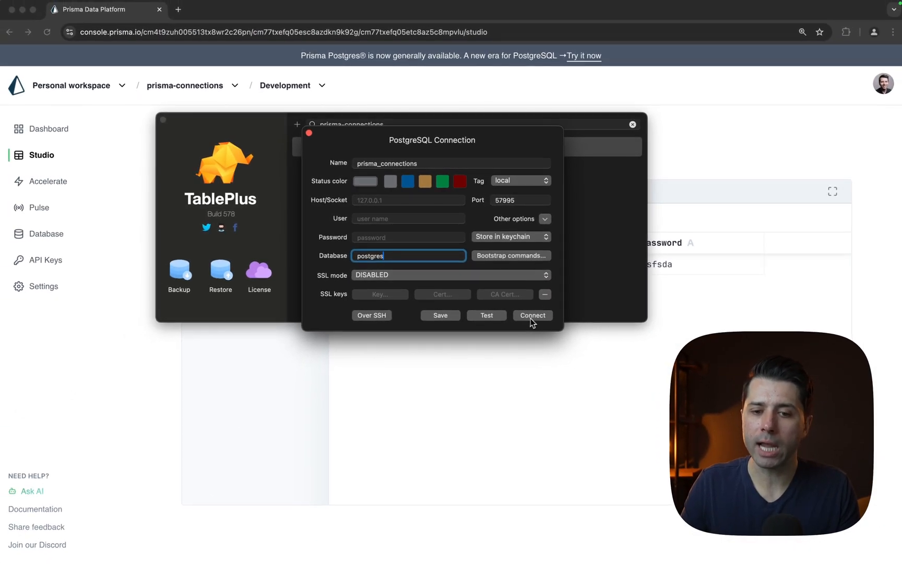
# Step: Connect through the tunnel and view the _prisma_migrations and User tables
pyautogui.click(531, 314)
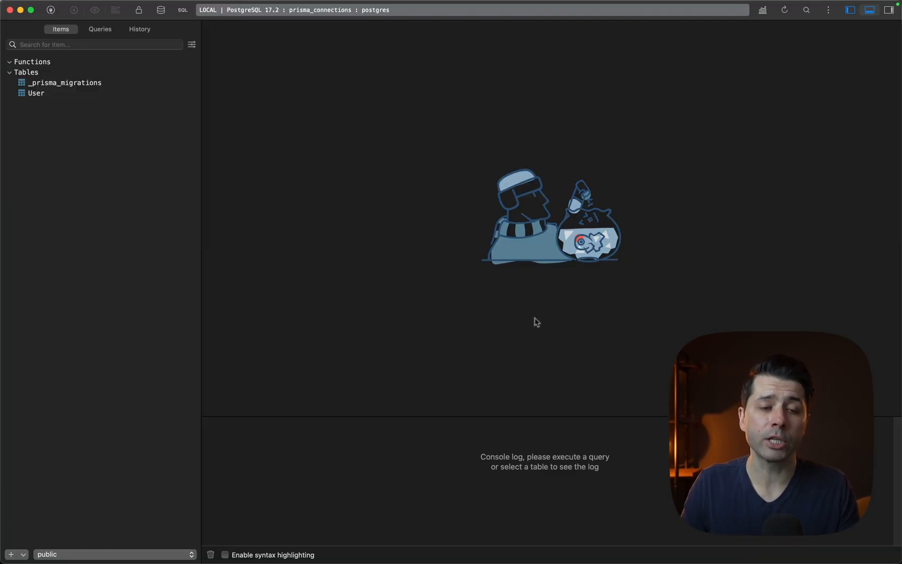
pyautogui.click(36, 92)
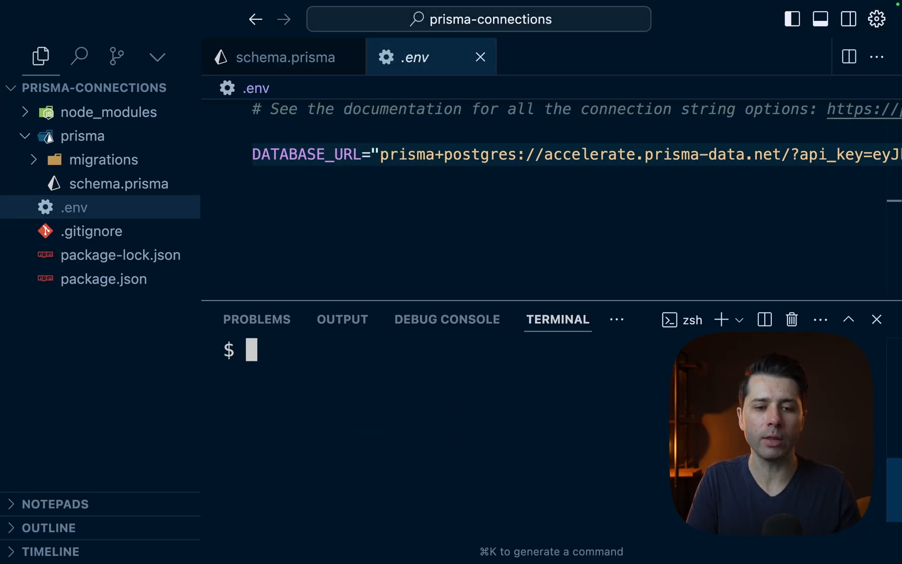
pyautogui.write('npx')
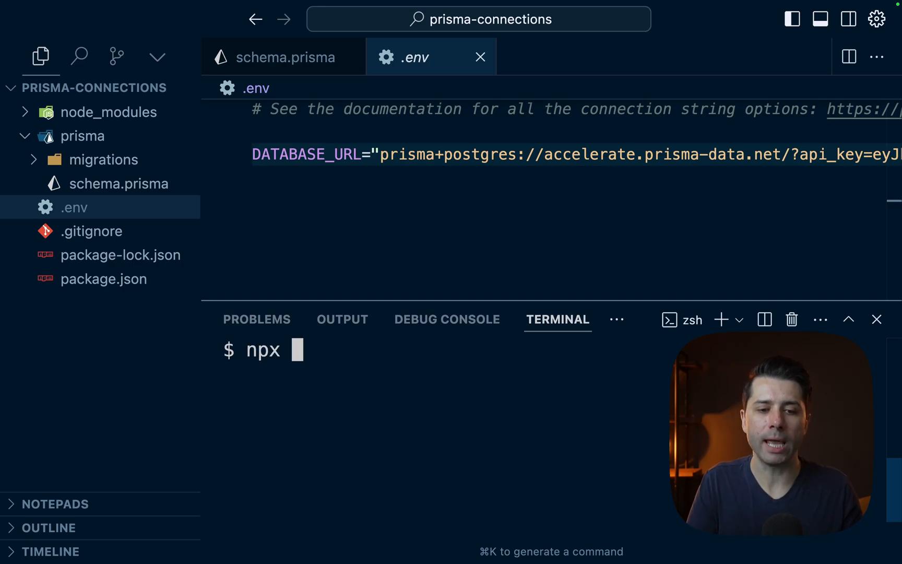
pyautogui.write('@prisma/')
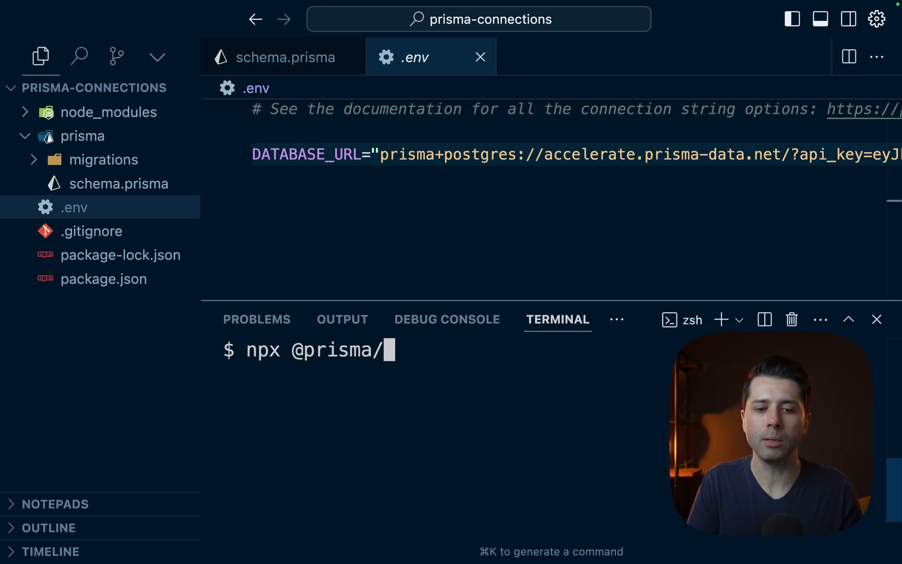
pyautogui.write('ppg-tunnel')
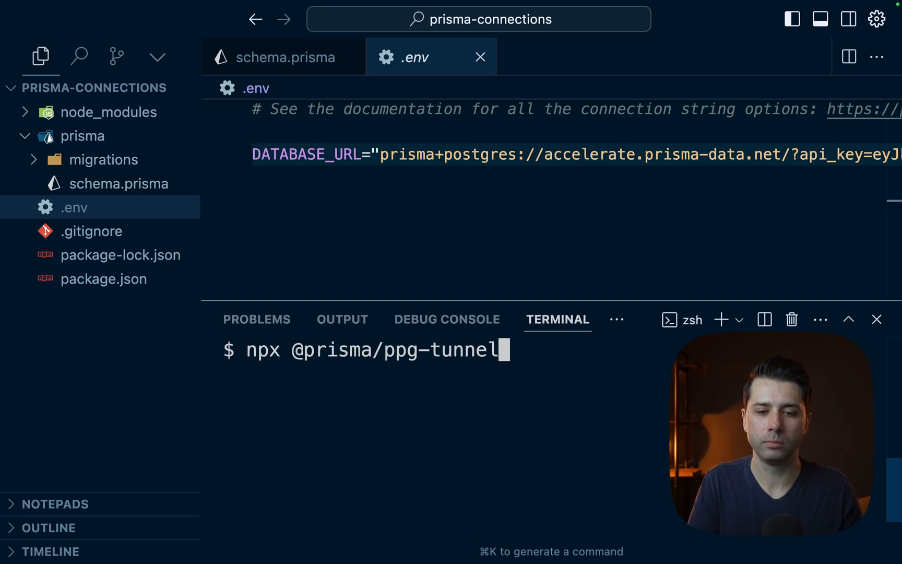
pyautogui.write('--port')
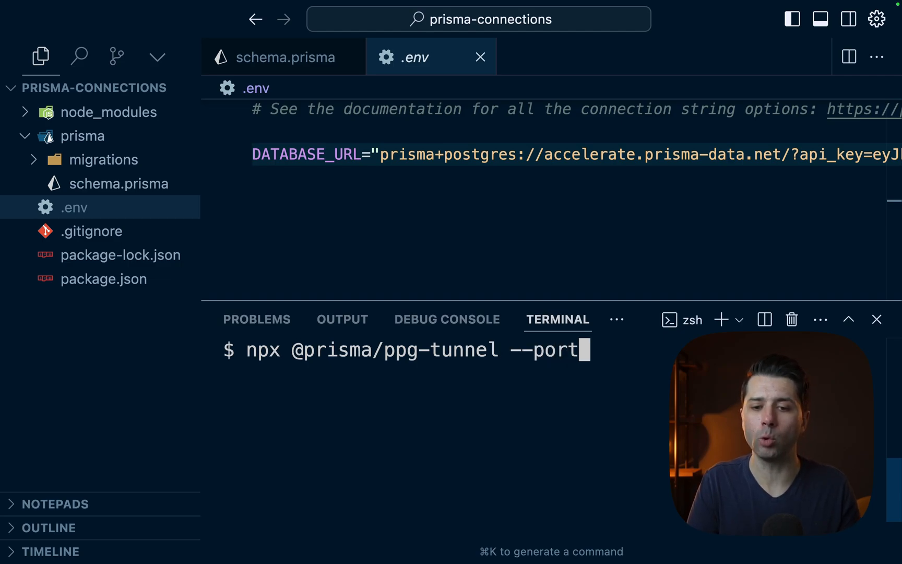
pyautogui.write('77')
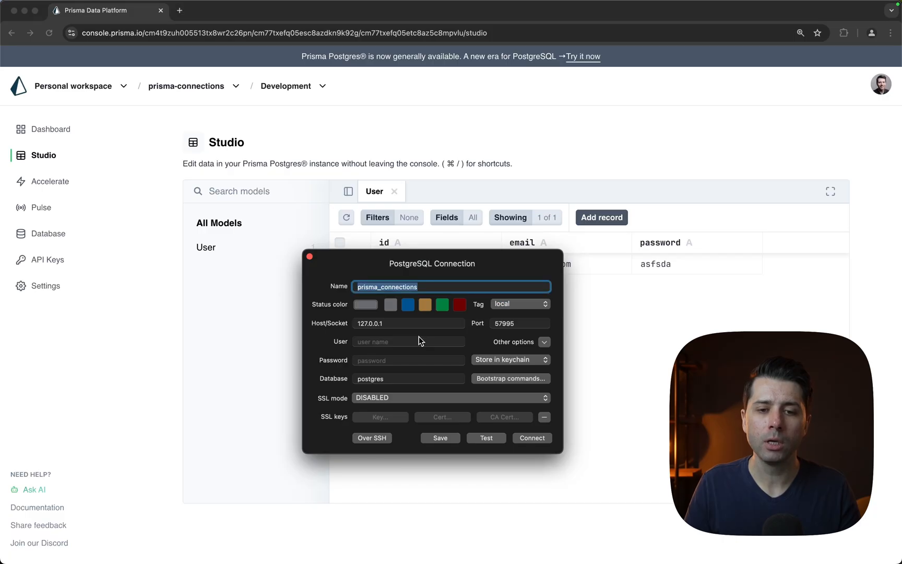
# Step: Change the TablePlus connection's port to 7777
pyautogui.click(518, 323)
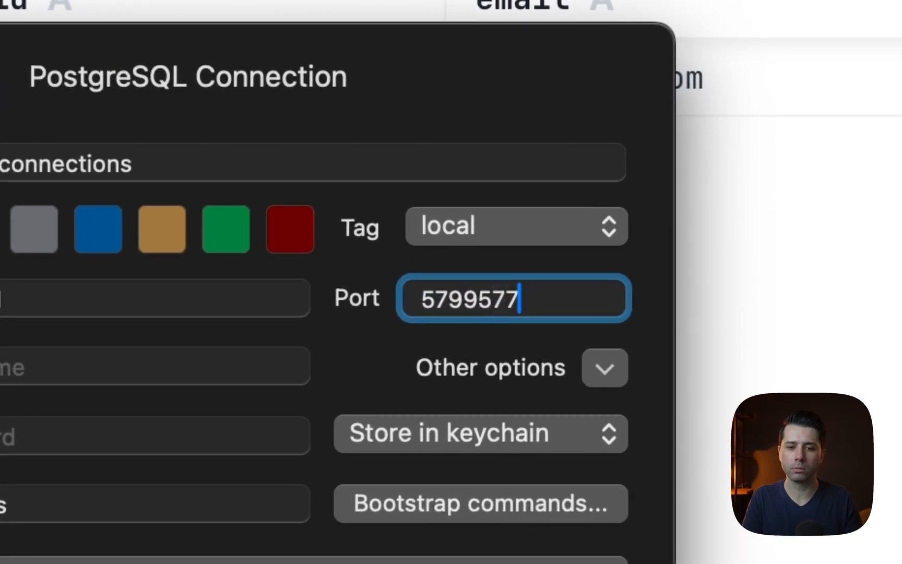
pyautogui.write('7777')
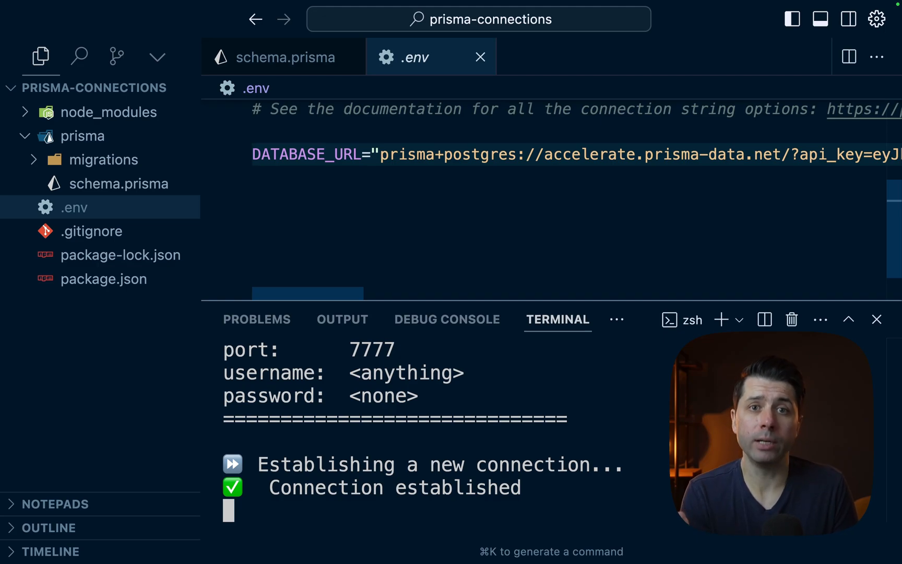
pyautogui.doubleClick(306, 154)
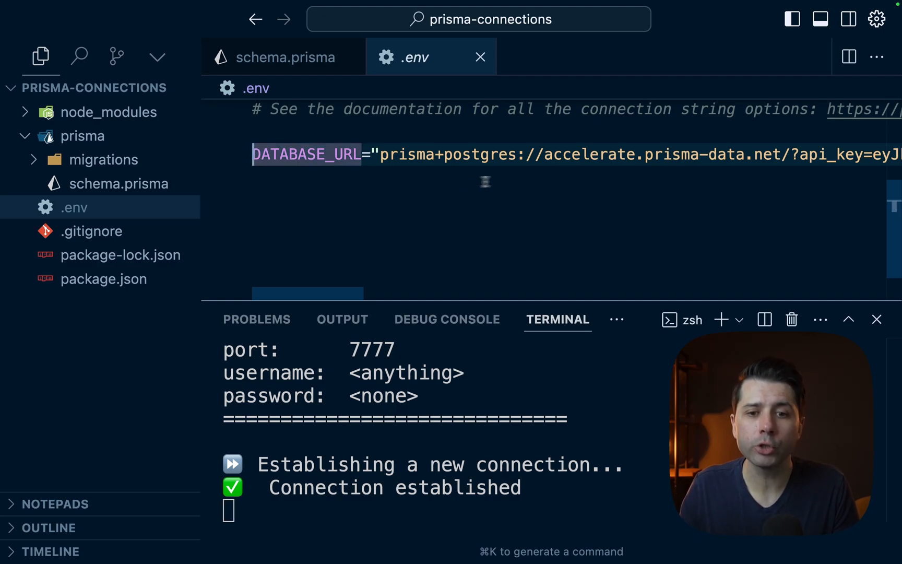
pyautogui.doubleClick(588, 153)
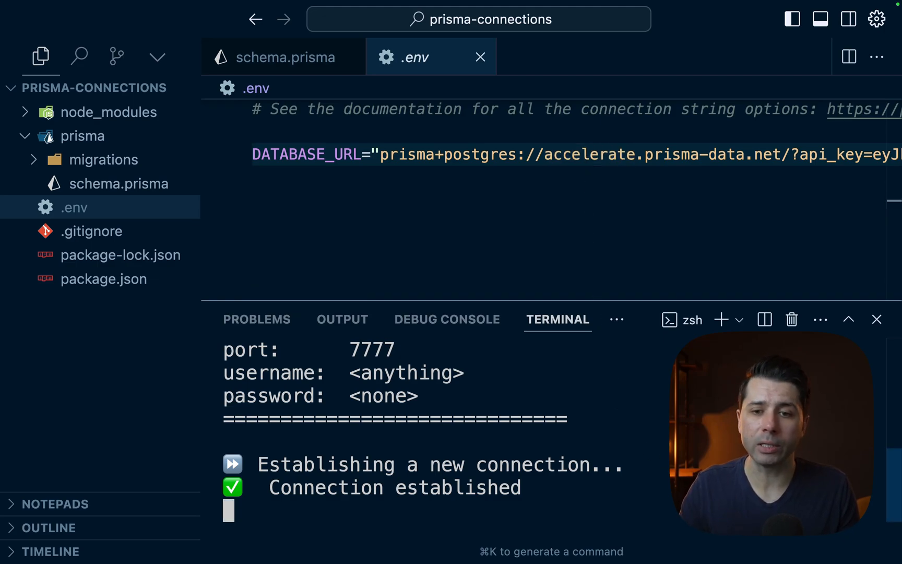
pyautogui.doubleClick(586, 154)
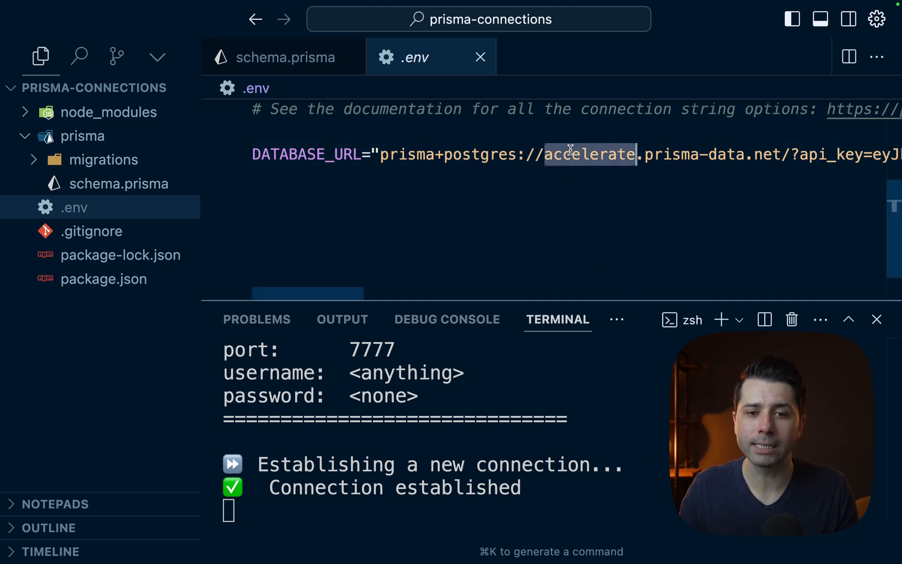